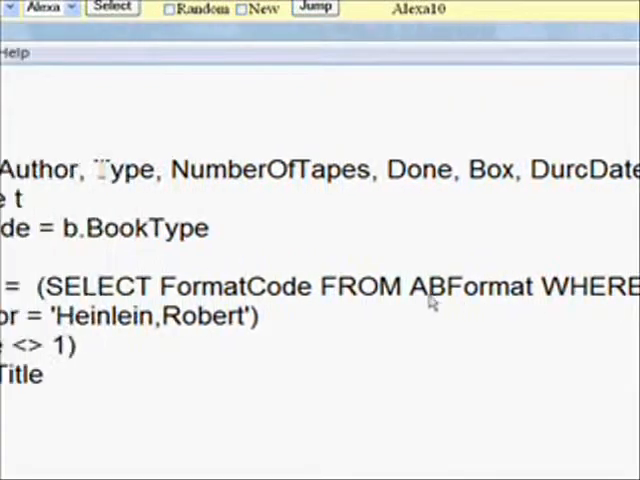
# Mark the Type column in the query, then locate the strSQL assembly lines in the AfterSelect handler
pyautogui.doubleClick(124, 168)
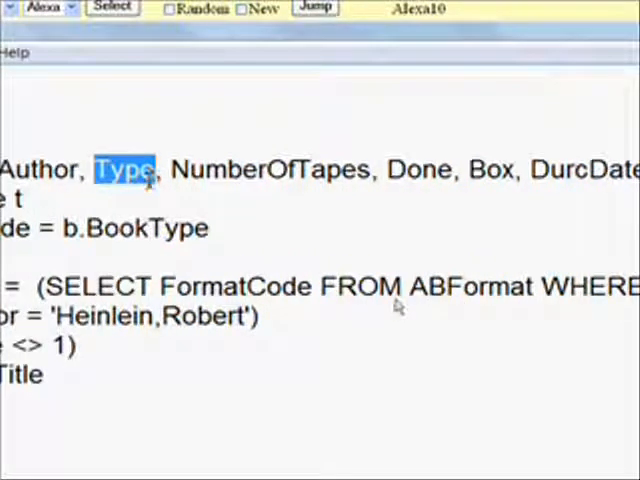
pyautogui.moveTo(308, 316)
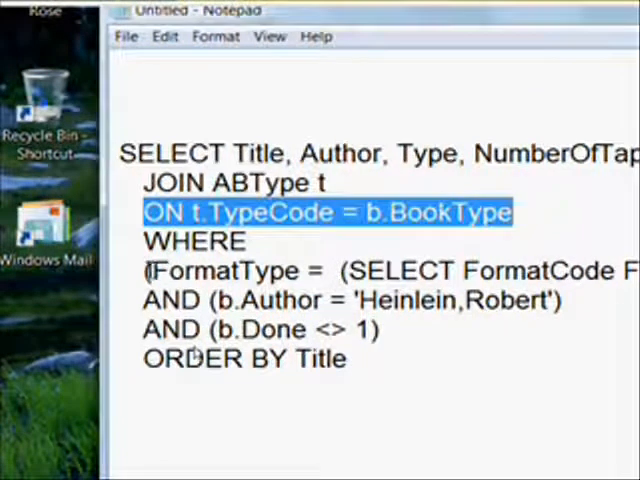
pyautogui.hscroll(3)
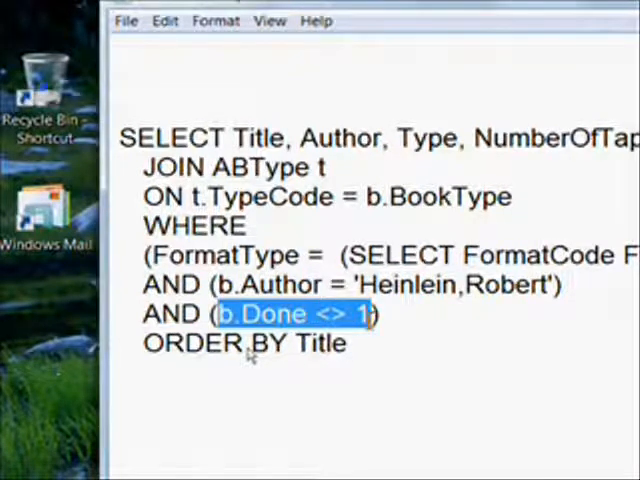
pyautogui.click(396, 312)
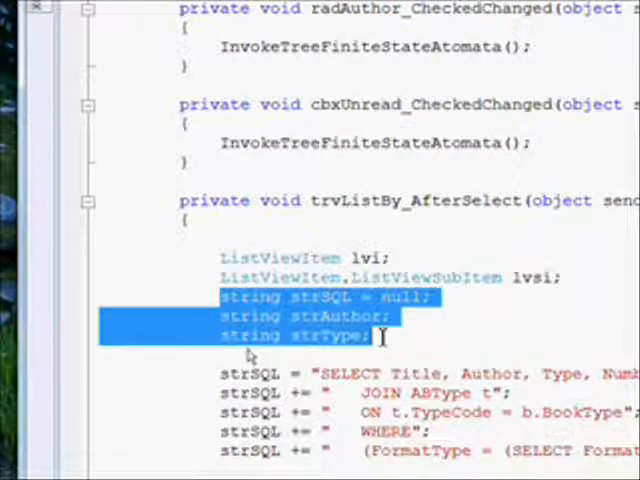
pyautogui.moveTo(412, 330)
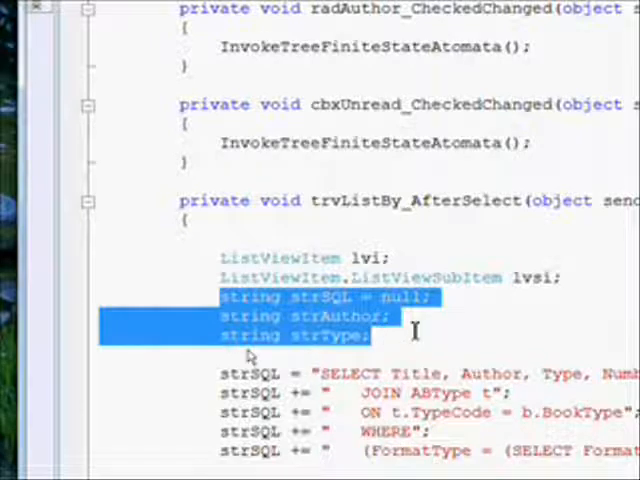
pyautogui.scroll(-3)
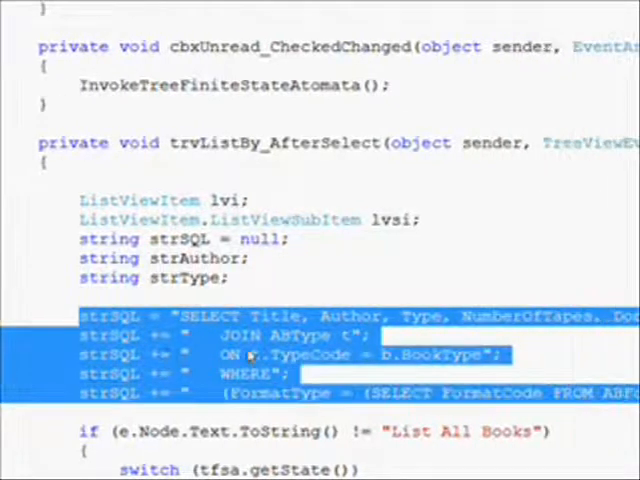
pyautogui.hscroll(3)
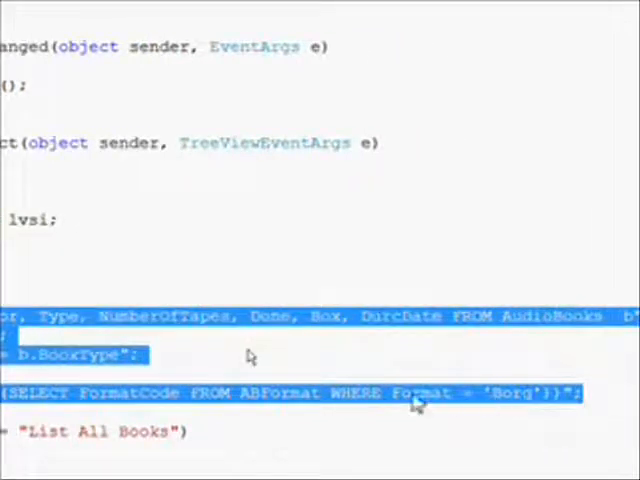
pyautogui.moveTo(256, 404)
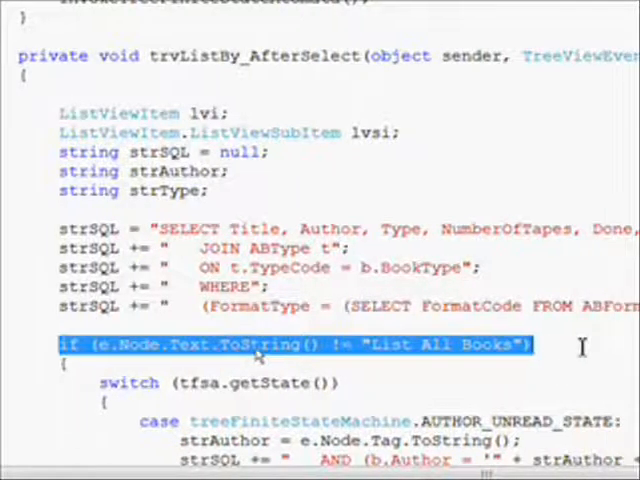
pyautogui.scroll(-3)
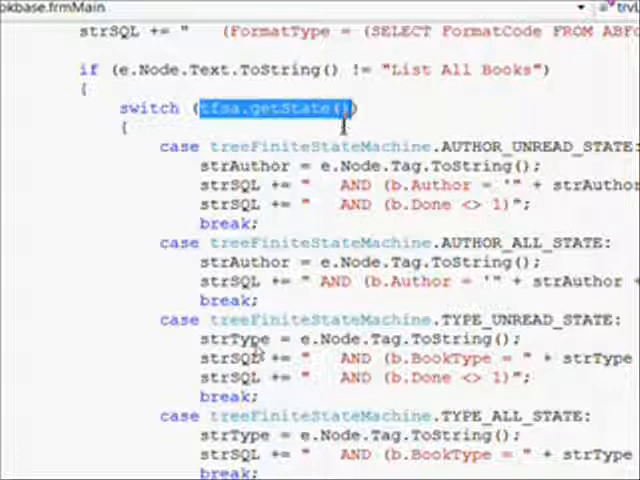
pyautogui.moveTo(224, 148)
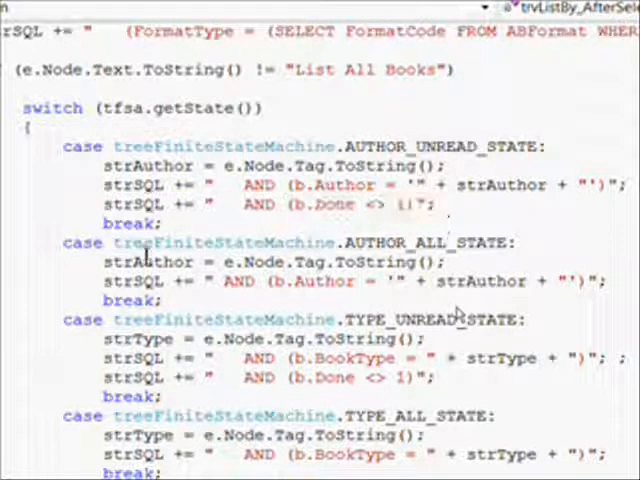
pyautogui.doubleClick(128, 244)
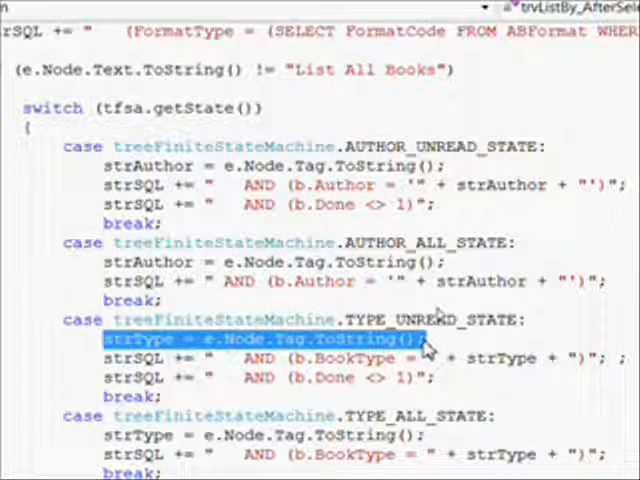
pyautogui.scroll(-3)
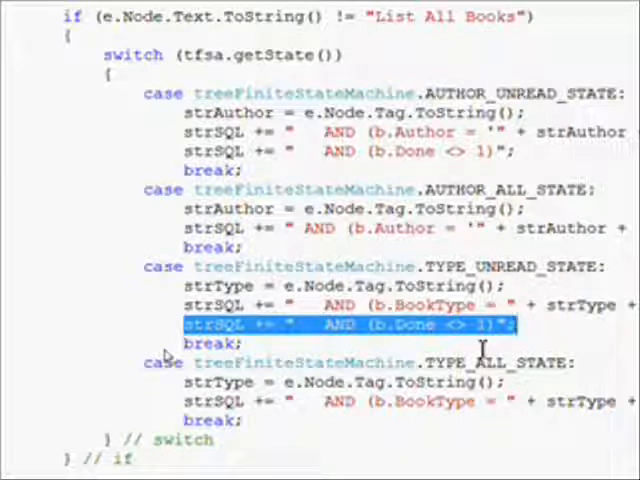
pyautogui.scroll(-3)
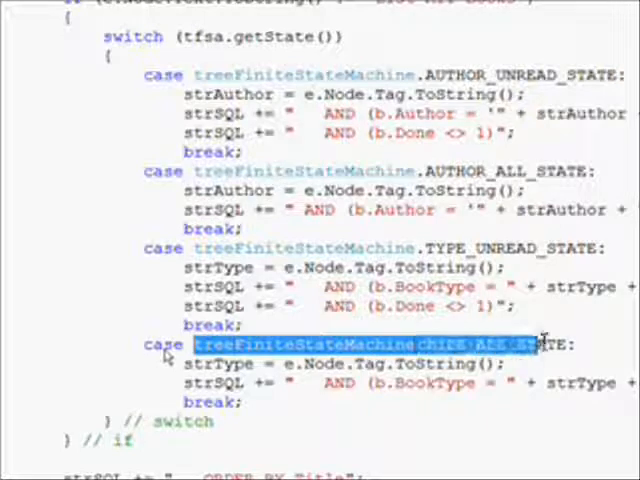
pyautogui.scroll(-3)
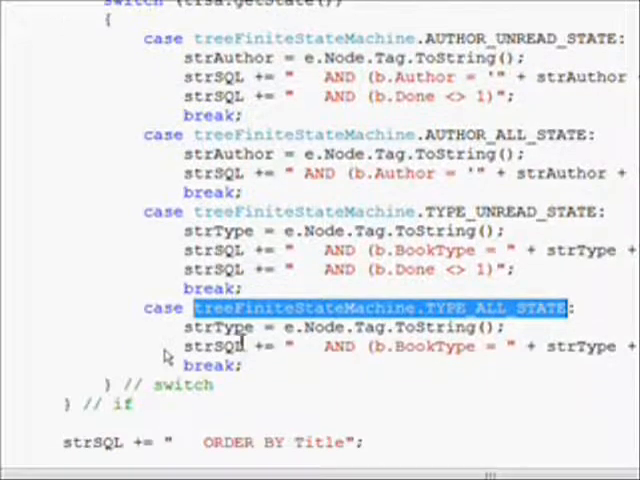
pyautogui.scroll(-3)
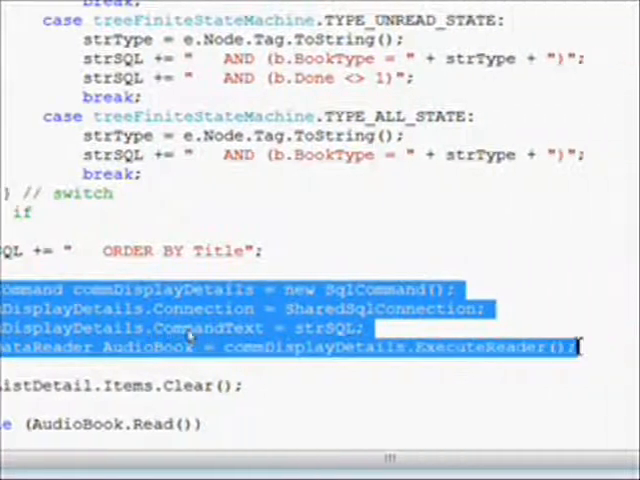
pyautogui.scroll(-3)
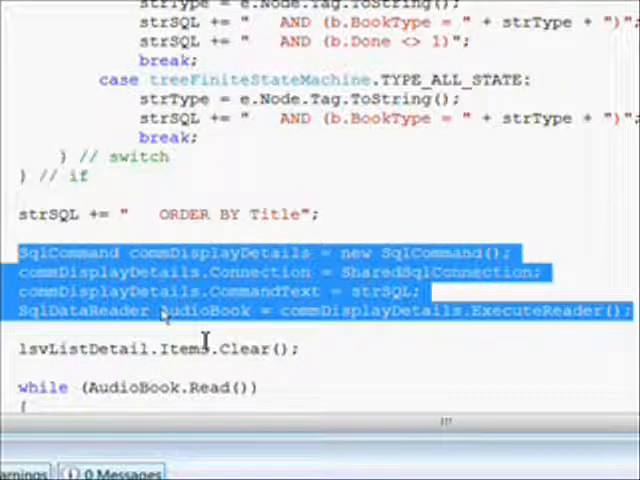
pyautogui.moveTo(200, 318)
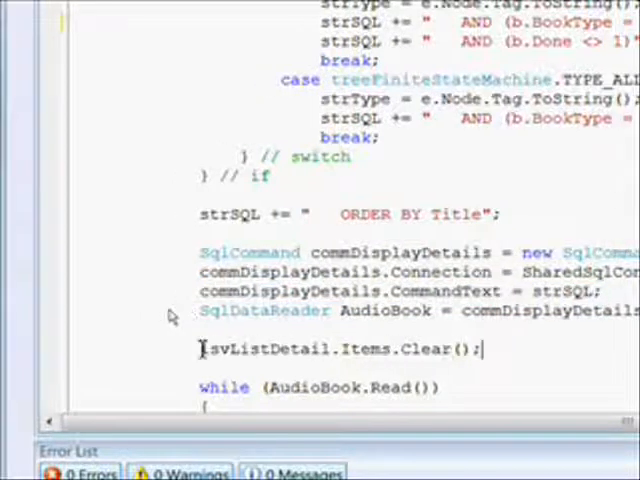
pyautogui.doubleClick(320, 348)
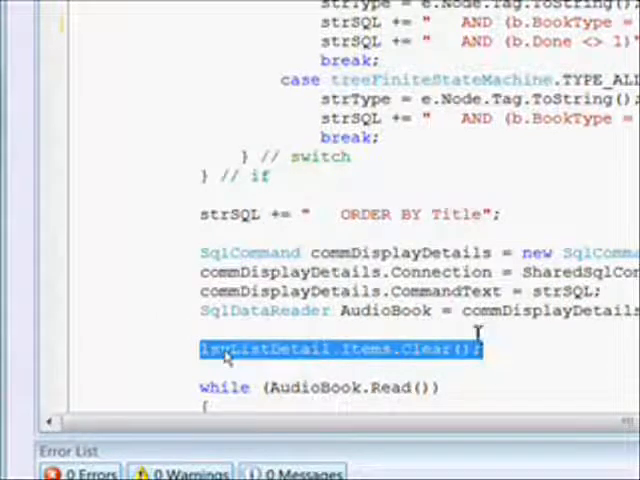
pyautogui.scroll(-3)
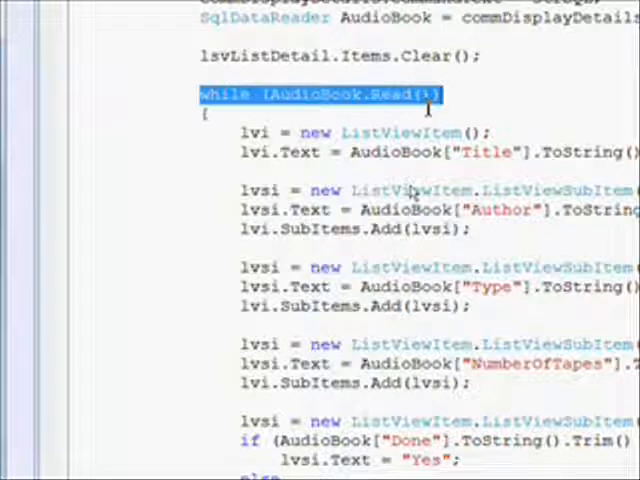
pyautogui.moveTo(248, 132)
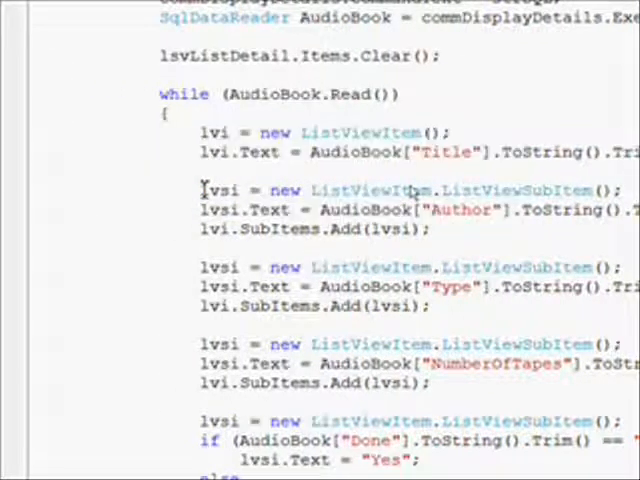
pyautogui.moveTo(204, 188); pyautogui.dragTo(376, 232)
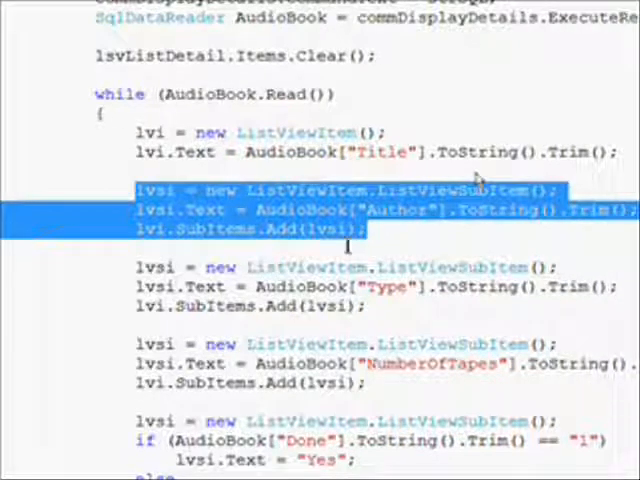
pyautogui.moveTo(330, 268)
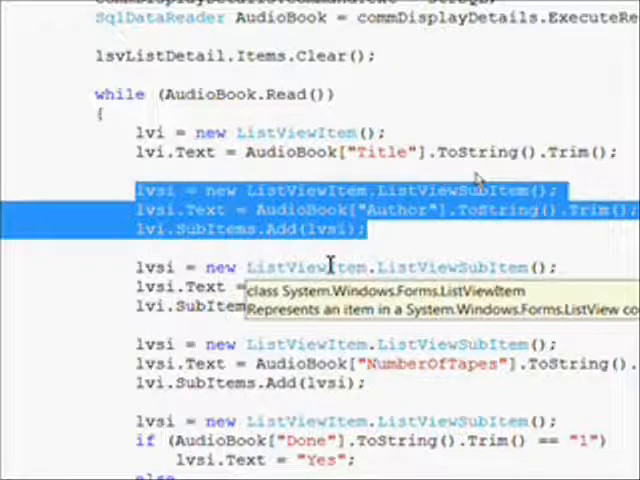
pyautogui.scroll(-3)
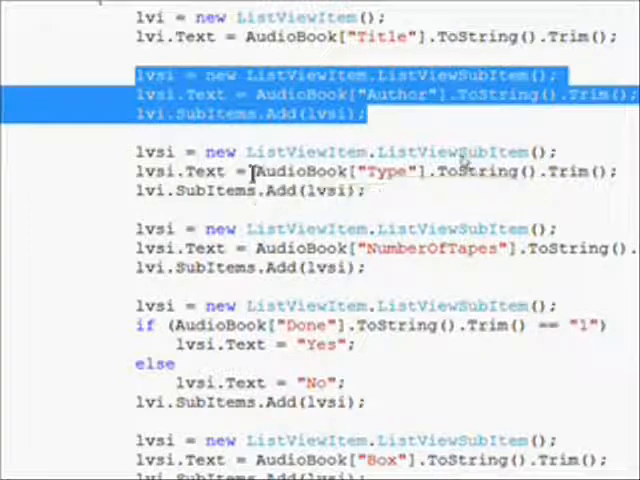
pyautogui.doubleClick(300, 172)
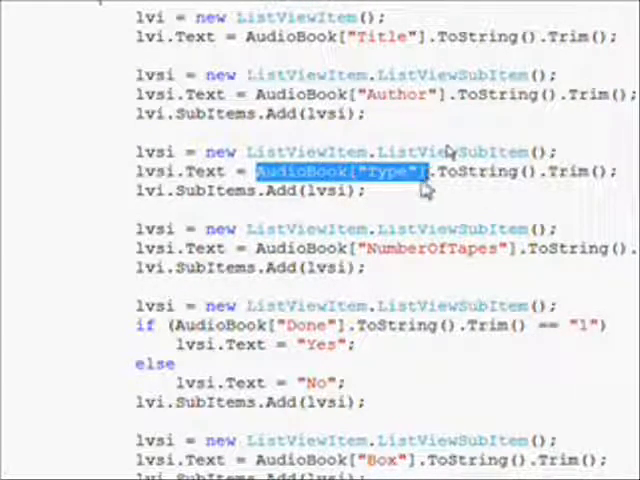
pyautogui.moveTo(276, 248)
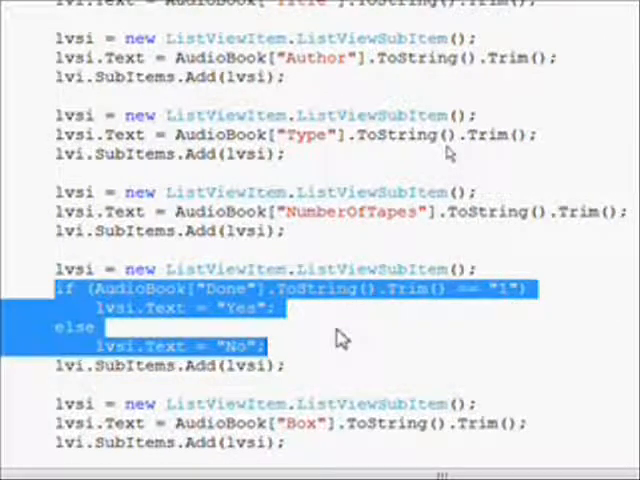
pyautogui.scroll(-3)
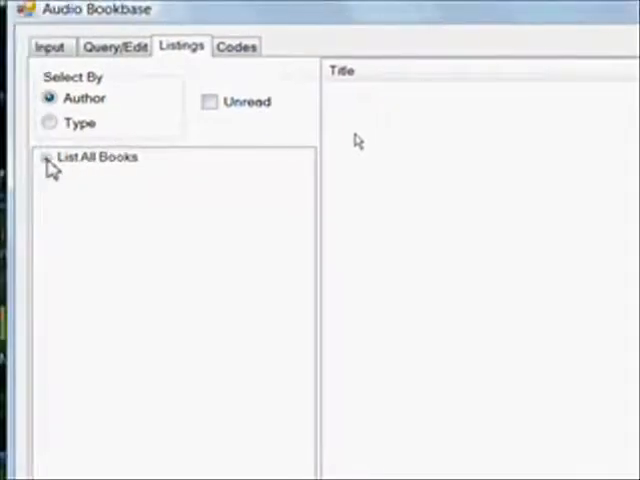
# Expand List All Books and view the titles of Richard Bach, David Baldacci and Robert Heinlein
pyautogui.click(46, 156)
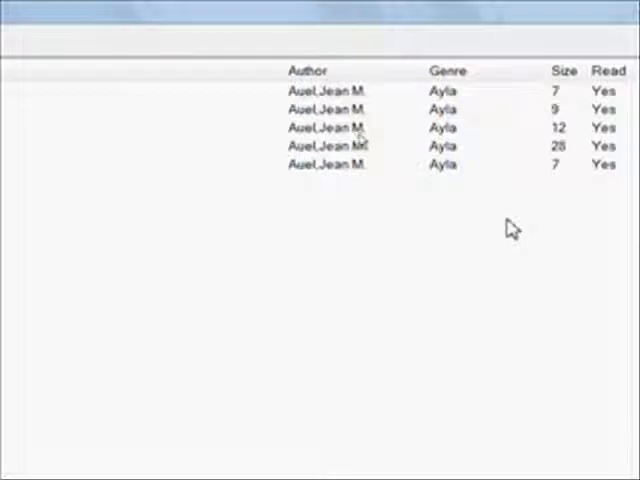
pyautogui.moveTo(392, 244)
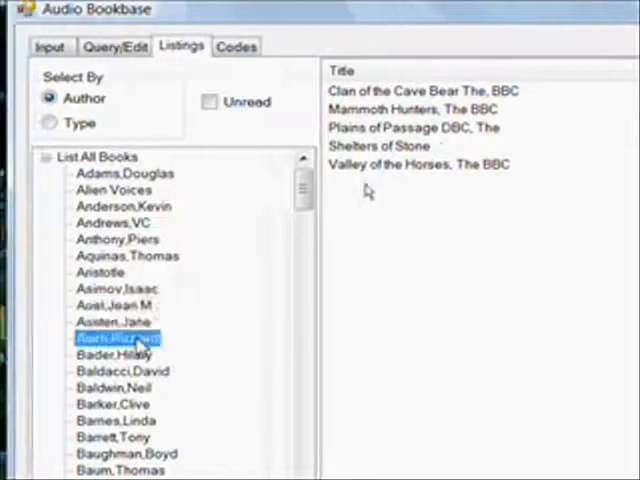
pyautogui.click(118, 320)
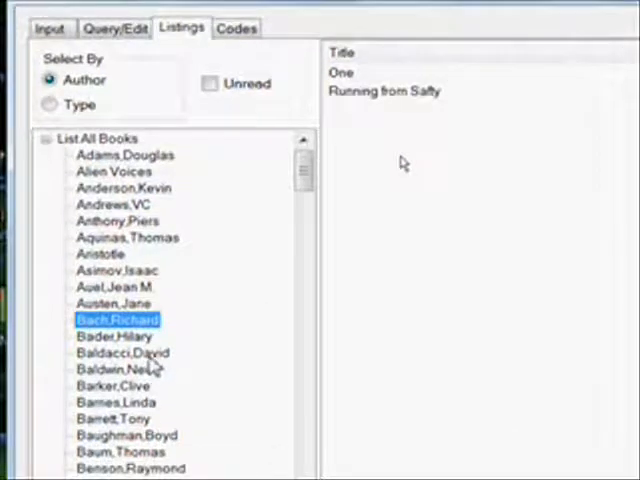
pyautogui.click(122, 334)
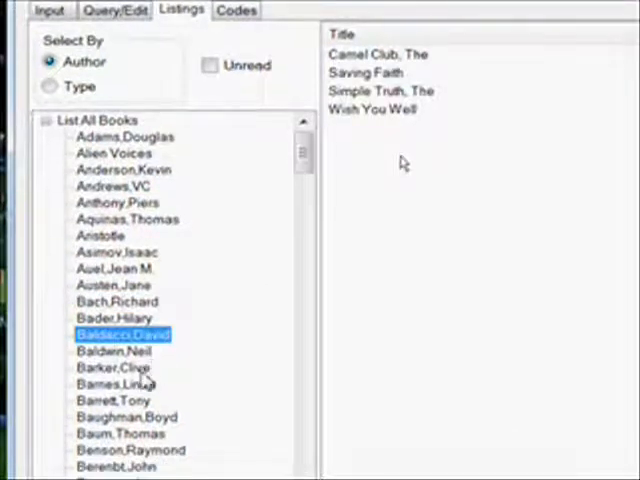
pyautogui.click(112, 368)
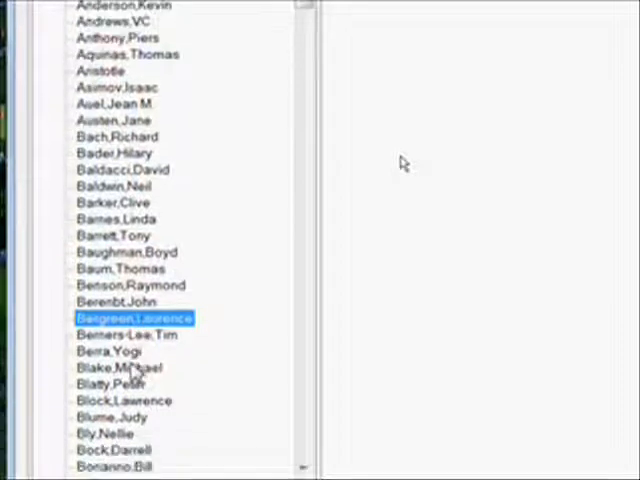
pyautogui.click(120, 368)
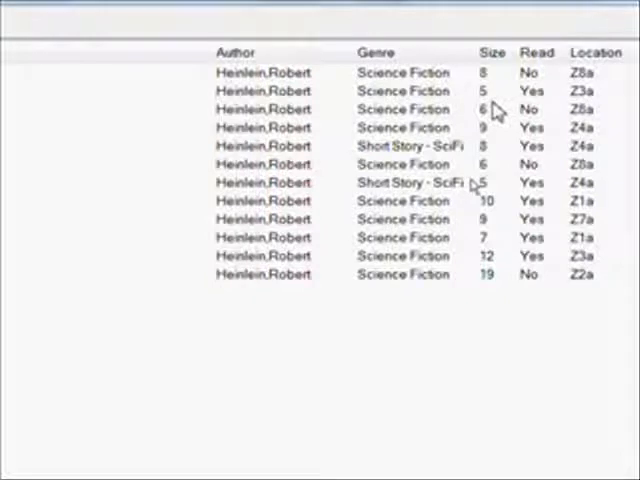
pyautogui.moveTo(84, 164)
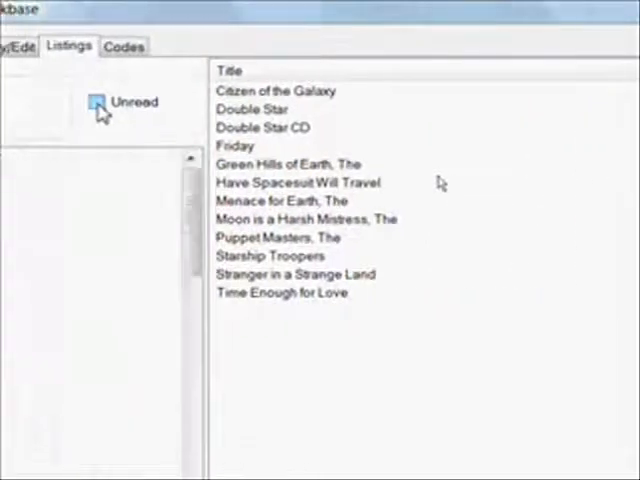
# Turn on the Unread filter and list the four unread Heinlein, Robert titles
pyautogui.click(96, 100)
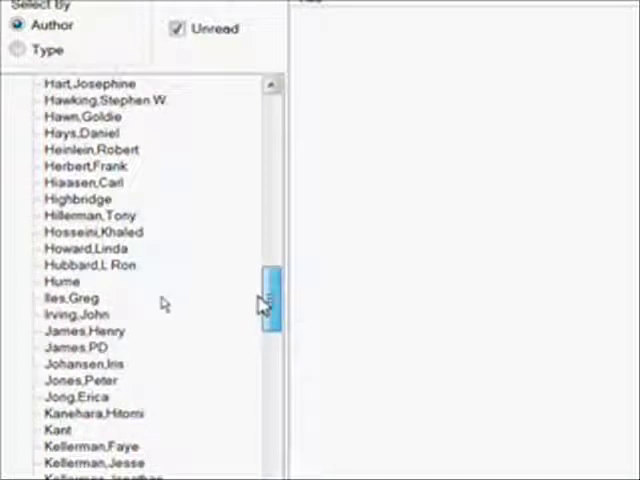
pyautogui.scroll(3)
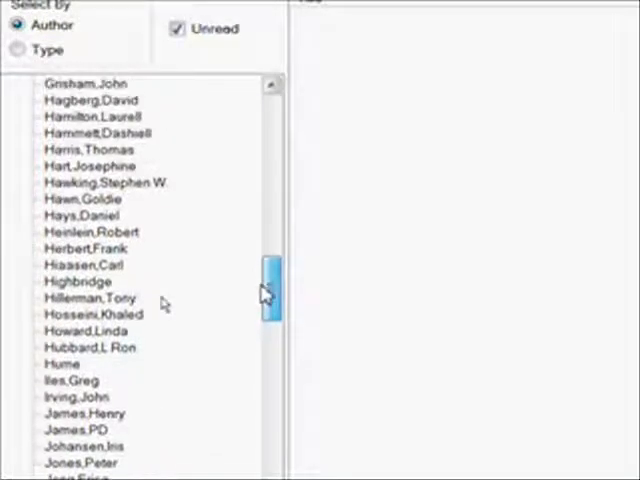
pyautogui.click(160, 232)
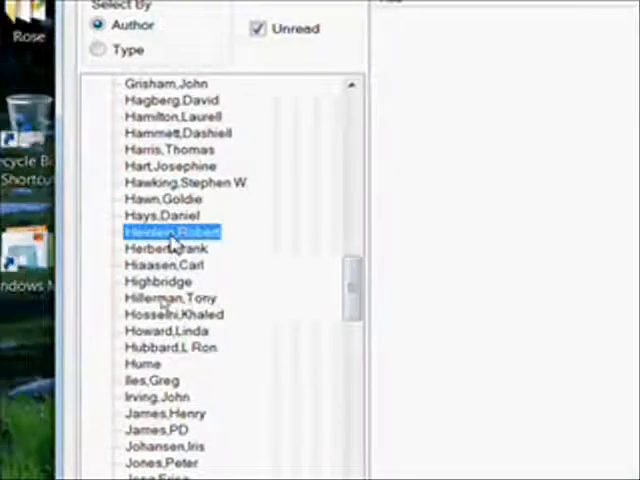
pyautogui.click(164, 232)
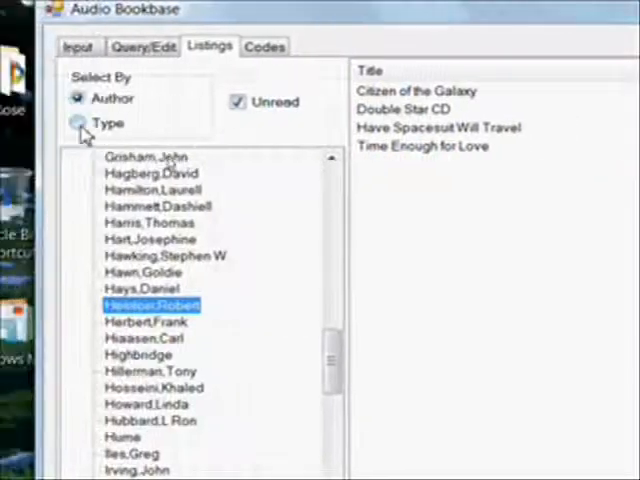
# Group the tree by Type, view the Baseball books, then list the whole collection down to Zero Game, The
pyautogui.click(76, 122)
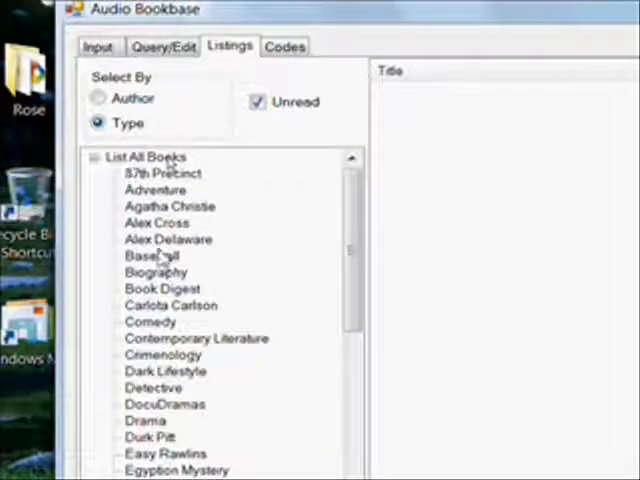
pyautogui.click(150, 256)
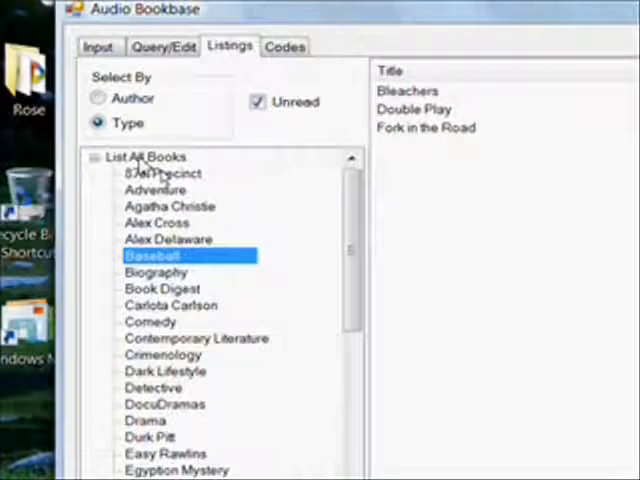
pyautogui.click(148, 156)
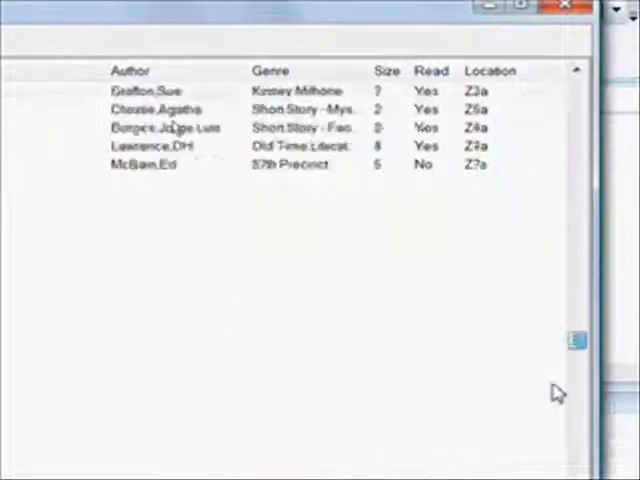
pyautogui.scroll(-3)
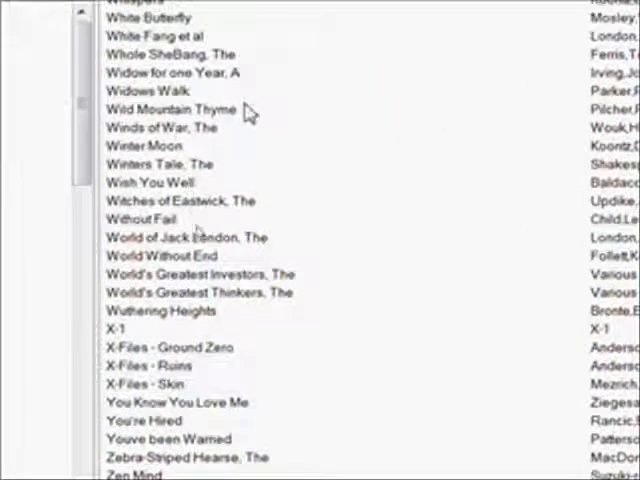
pyautogui.scroll(-3)
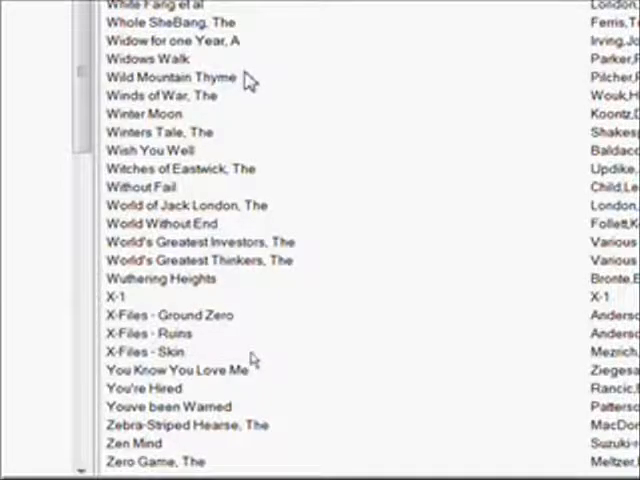